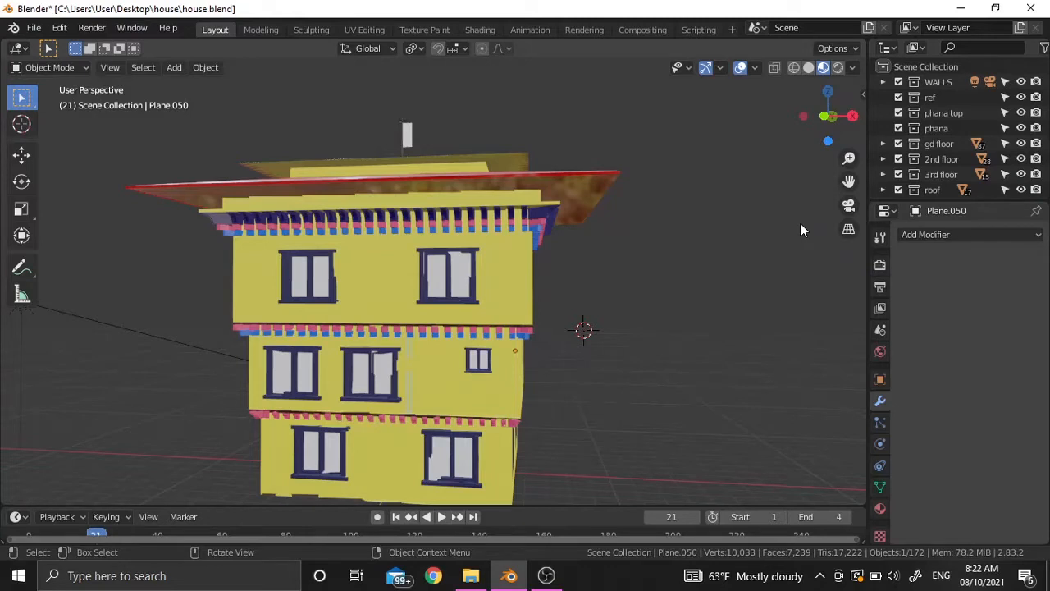
{"action": "mouse_move", "coordinate": [525, 149]}
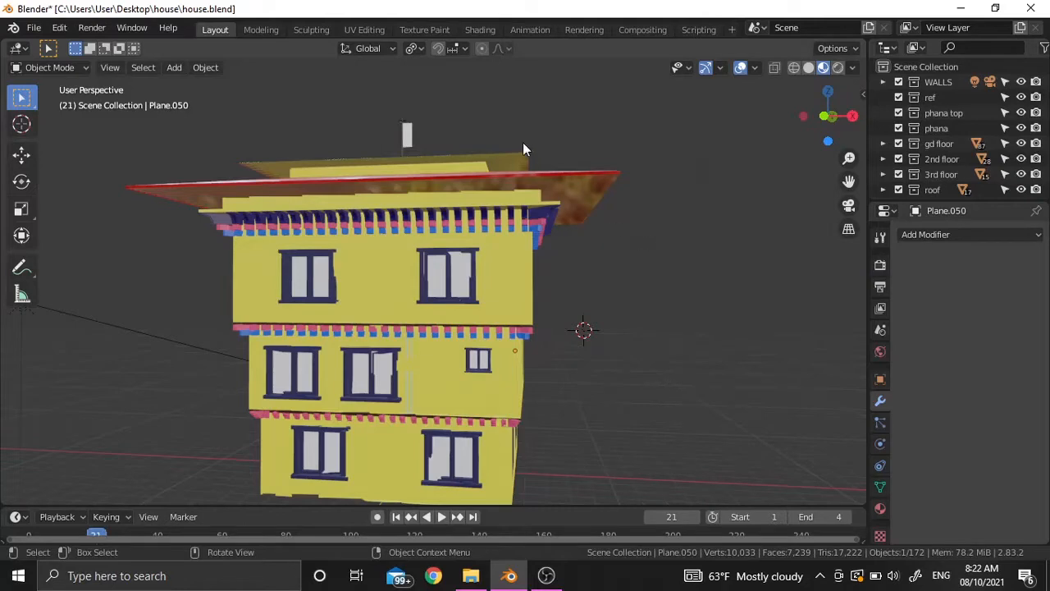
- Switch to the Shading workspace and select the window glass plane Plane.046
{"action": "left_click", "coordinate": [479, 26]}
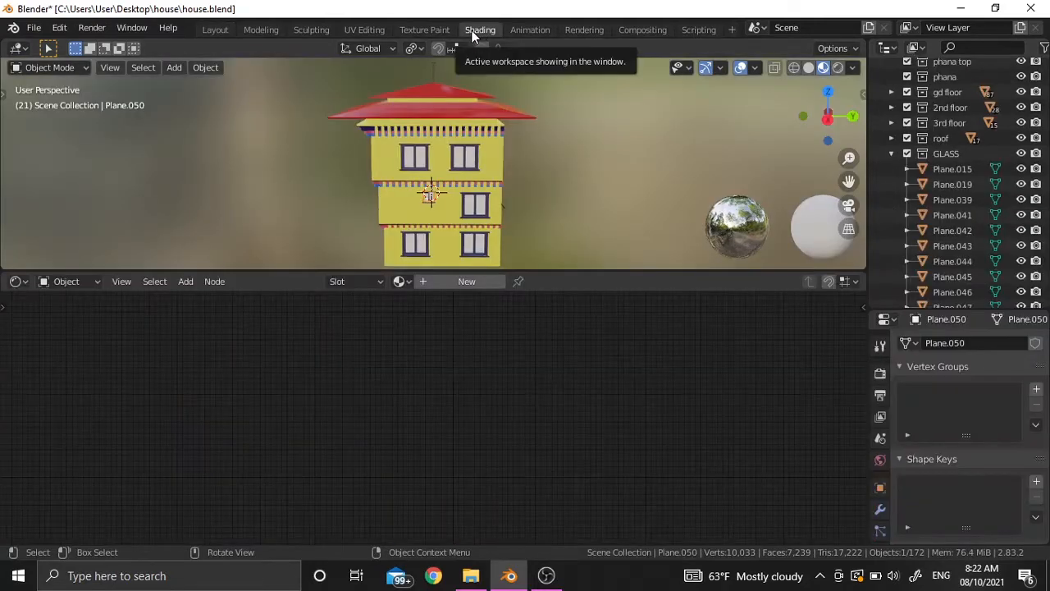
{"action": "left_click", "coordinate": [463, 156]}
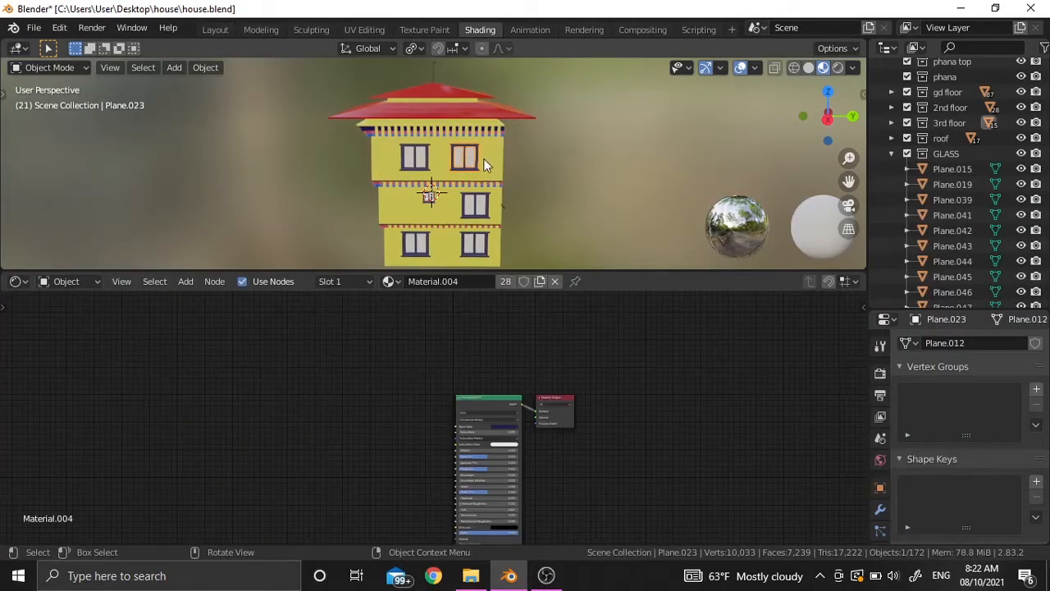
{"action": "left_click", "coordinate": [952, 293]}
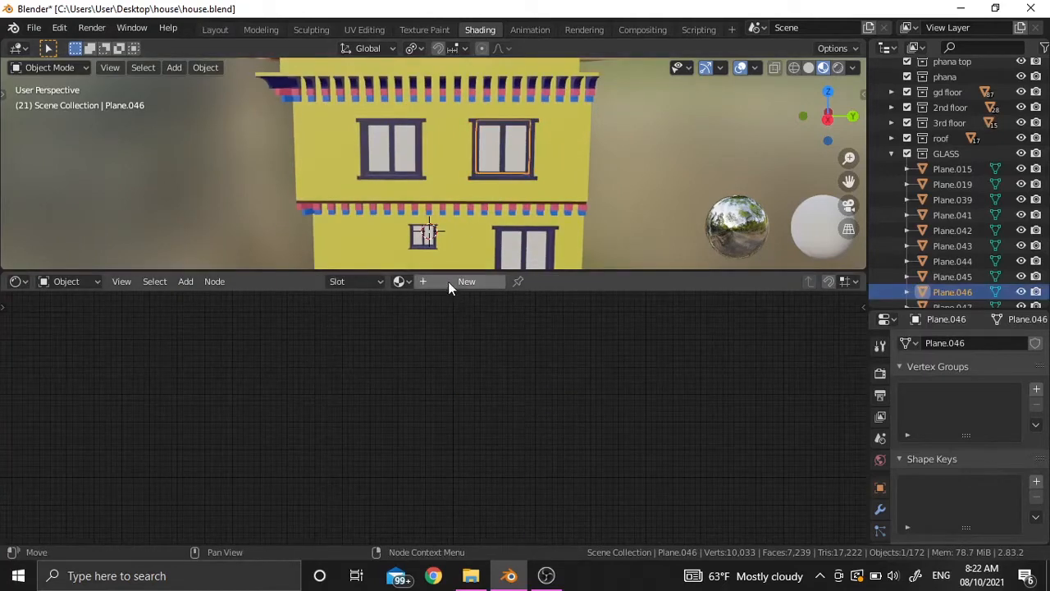
{"action": "mouse_move", "coordinate": [466, 283]}
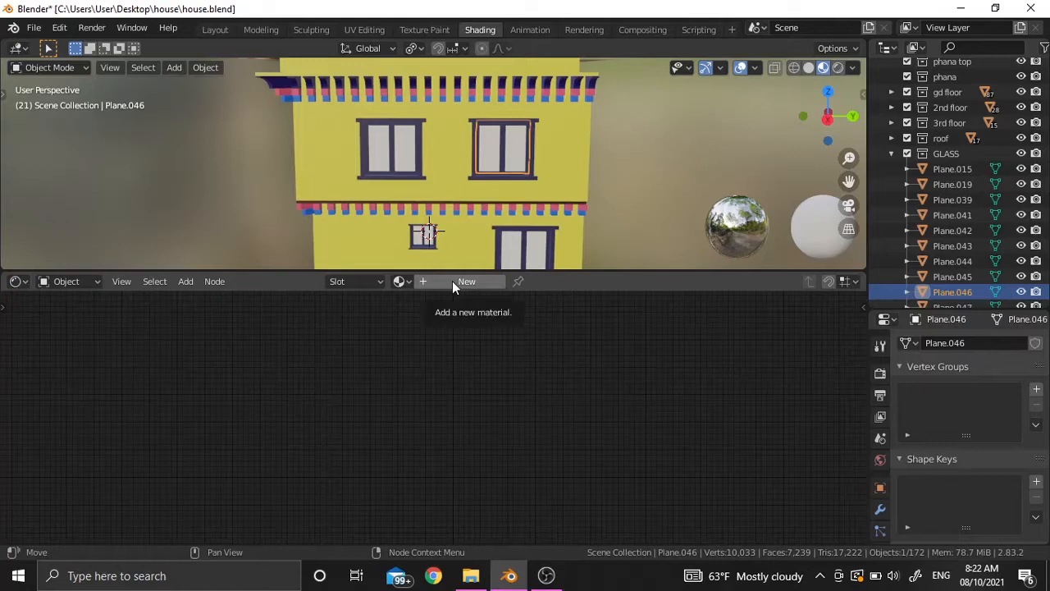
- Create a new material (Material.012) with default nodes for Plane.046
{"action": "left_click", "coordinate": [466, 282]}
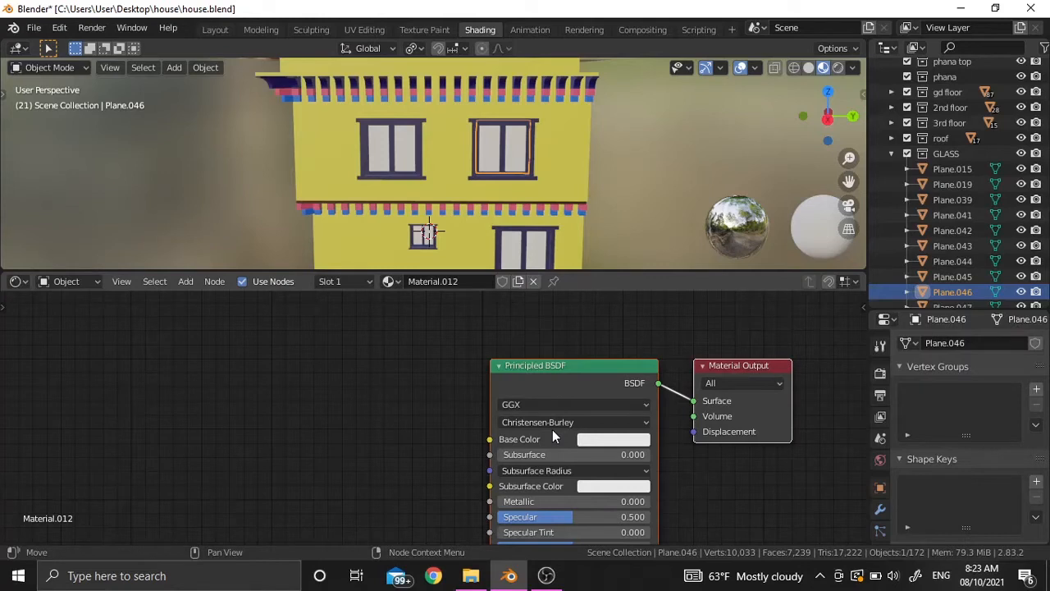
{"action": "mouse_move", "coordinate": [599, 422]}
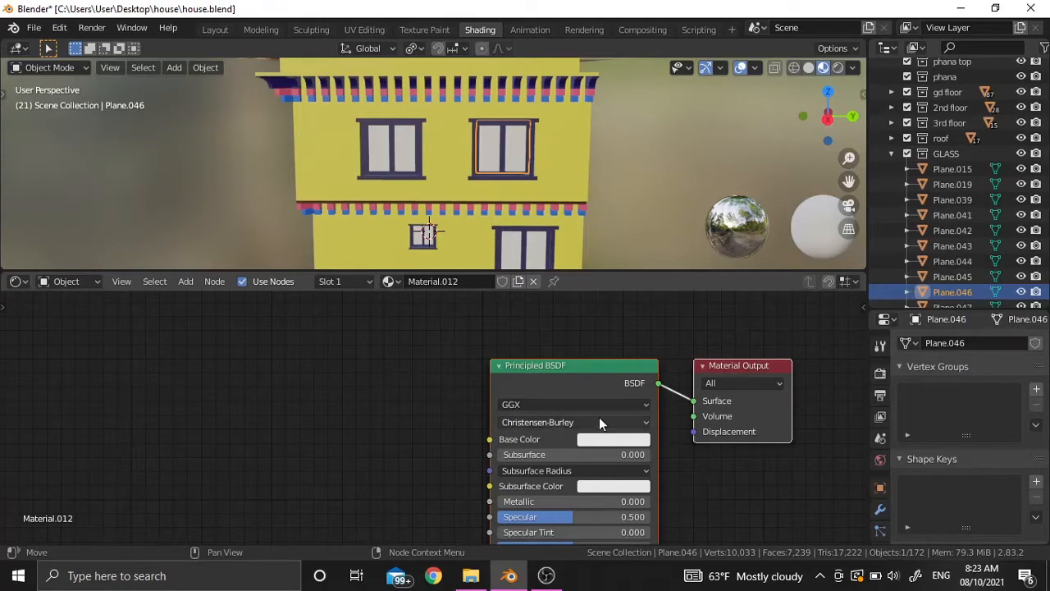
{"action": "mouse_move", "coordinate": [611, 400]}
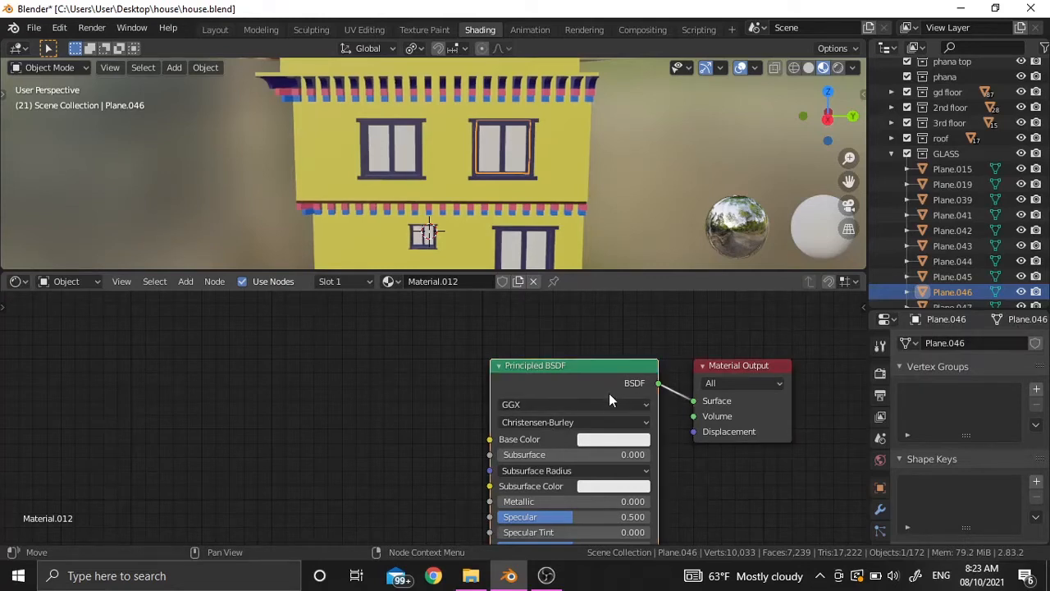
{"action": "mouse_move", "coordinate": [599, 379]}
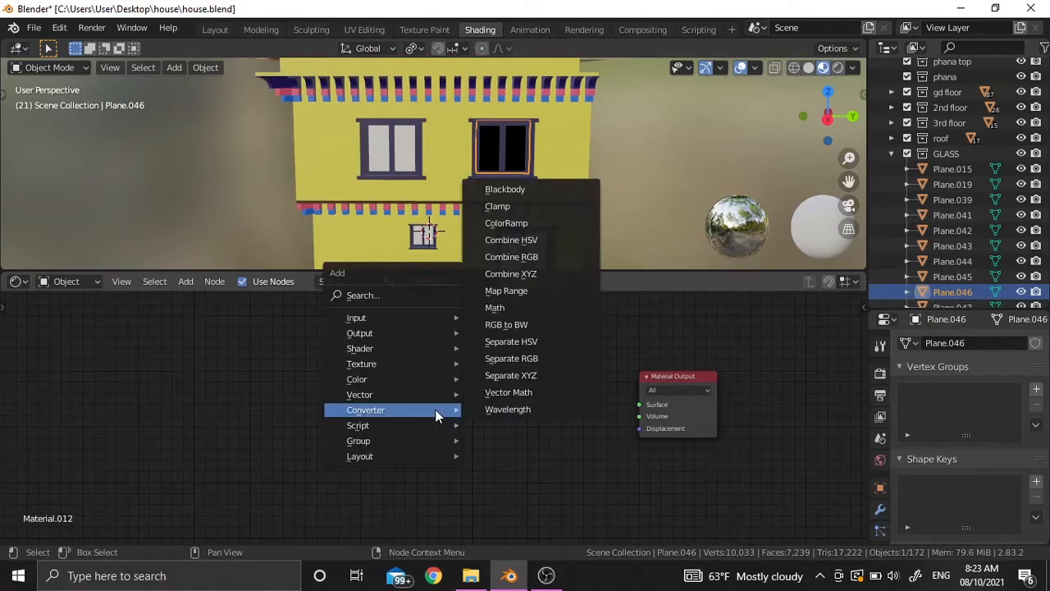
{"action": "mouse_move", "coordinate": [361, 364]}
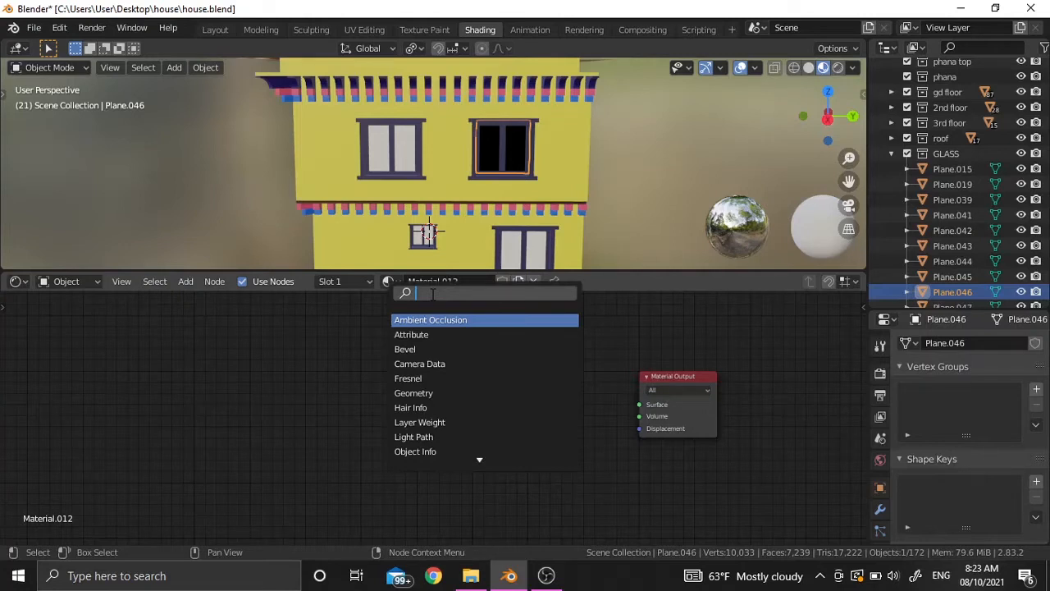
- Add a Glass BSDF node and wire it into the Material Output Surface in place of Principled BSDF
{"action": "type", "text": "glass"}
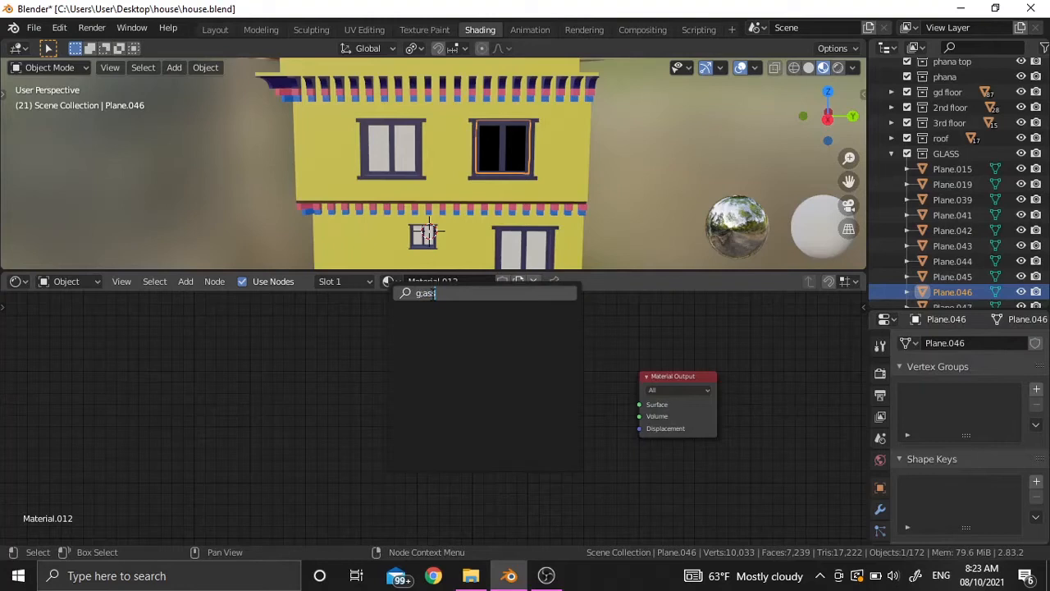
{"action": "type", "text": "glass"}
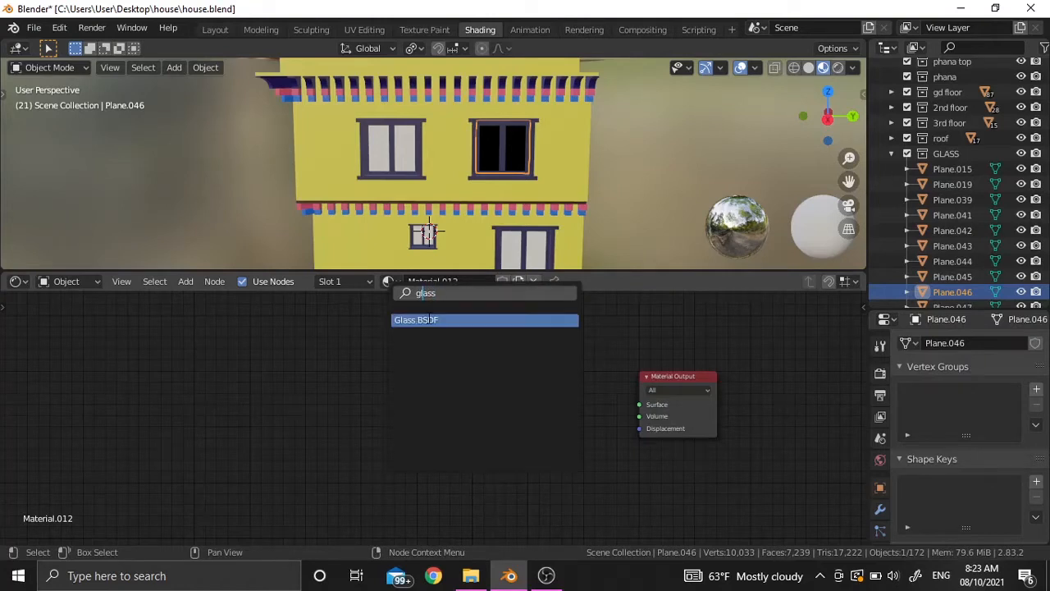
{"action": "left_click", "coordinate": [485, 319]}
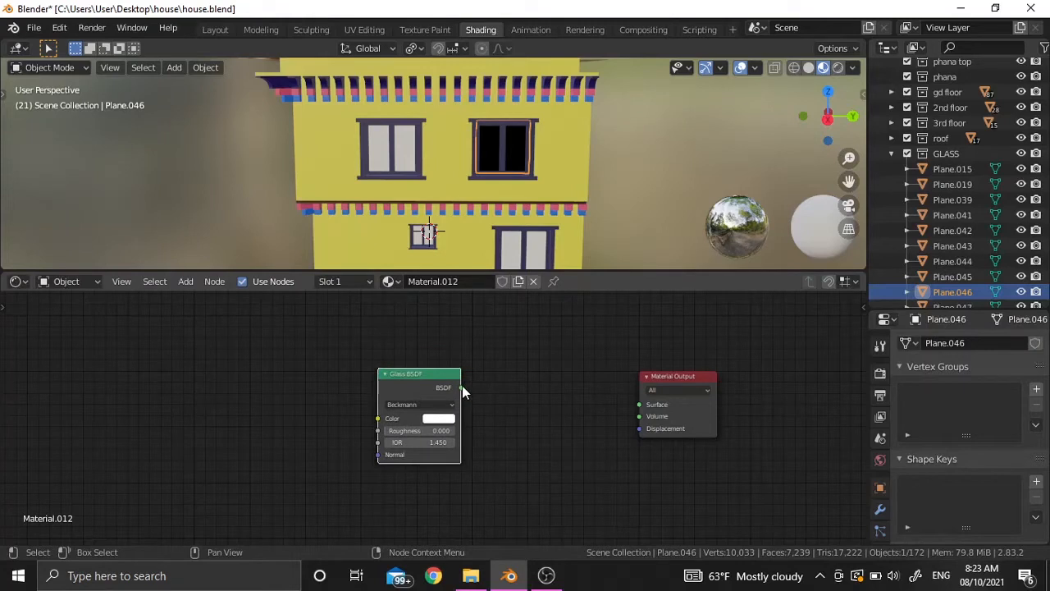
{"action": "left_click", "coordinate": [460, 387]}
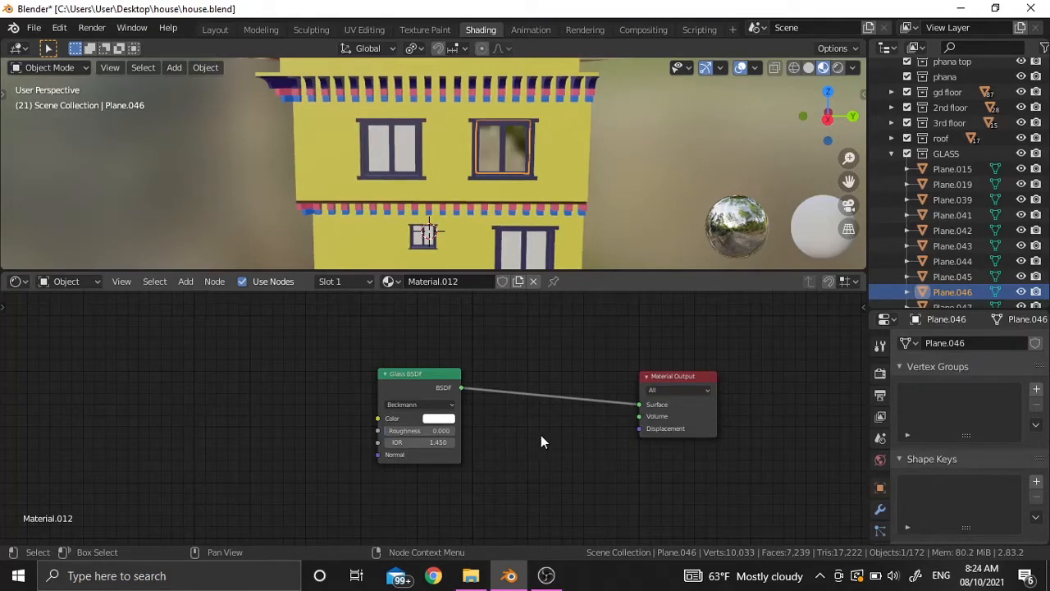
{"action": "mouse_move", "coordinate": [517, 441]}
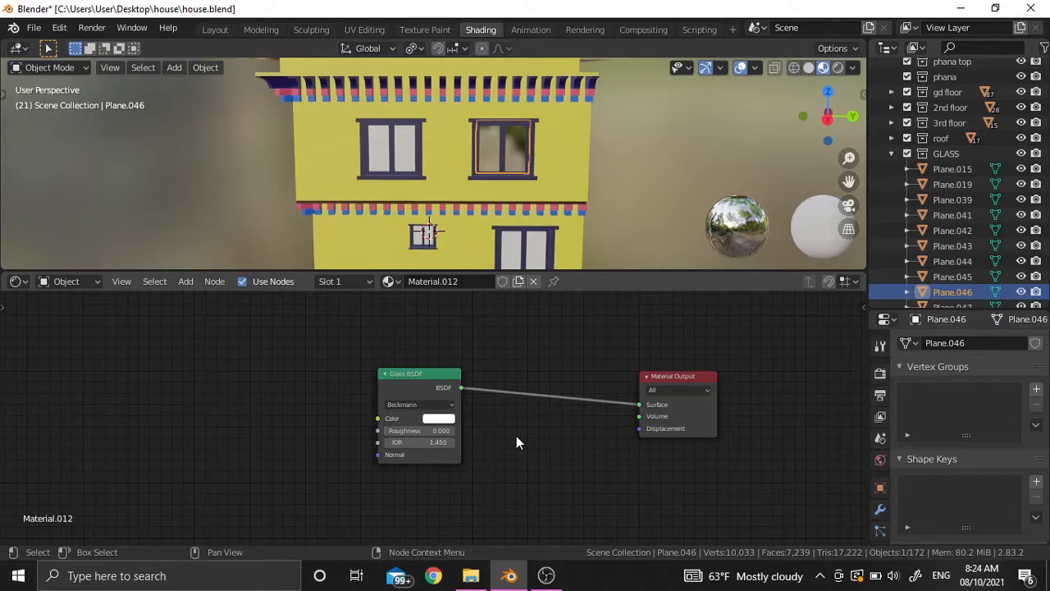
{"action": "mouse_move", "coordinate": [495, 430]}
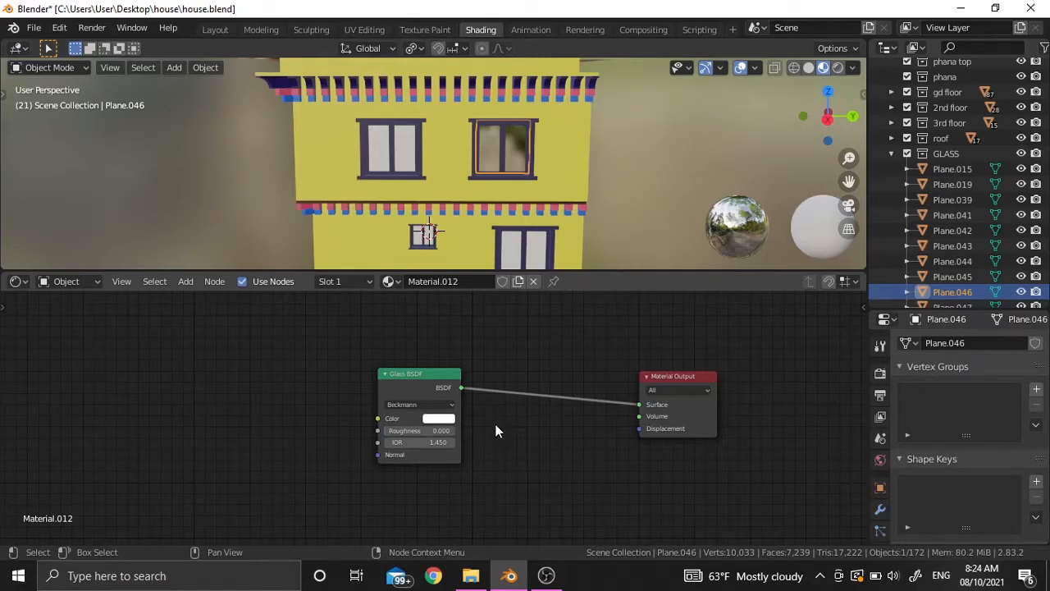
{"action": "mouse_move", "coordinate": [486, 437]}
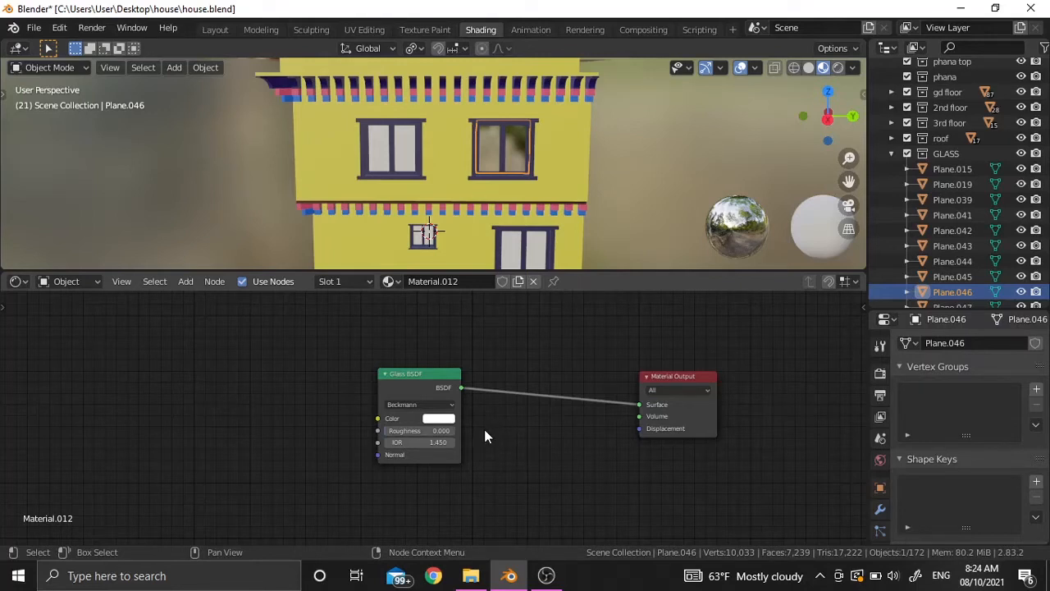
{"action": "mouse_move", "coordinate": [479, 386]}
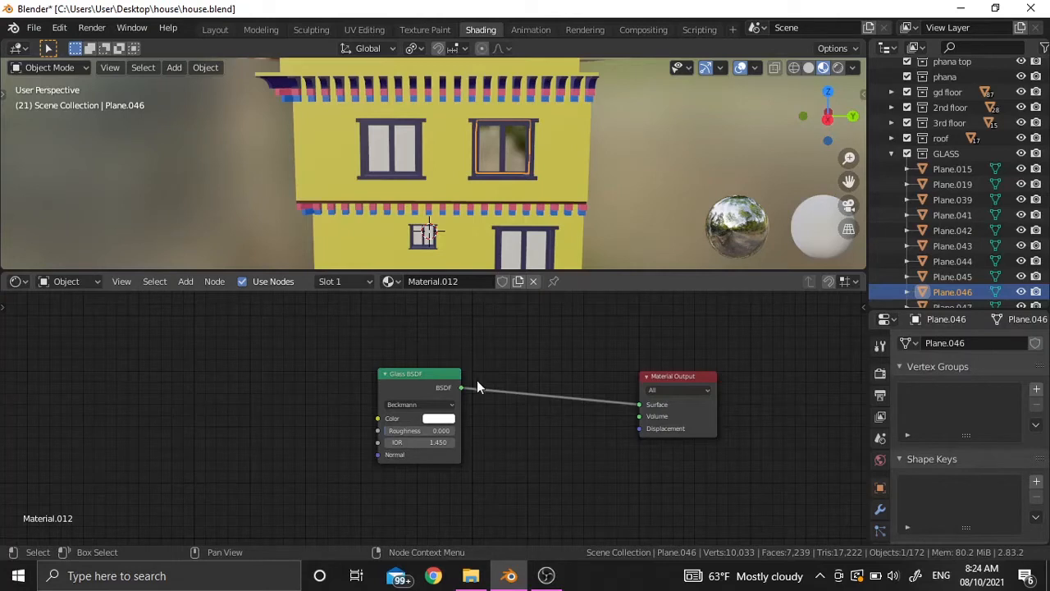
{"action": "left_click_drag", "start_coordinate": [418, 374], "coordinate": [417, 381]}
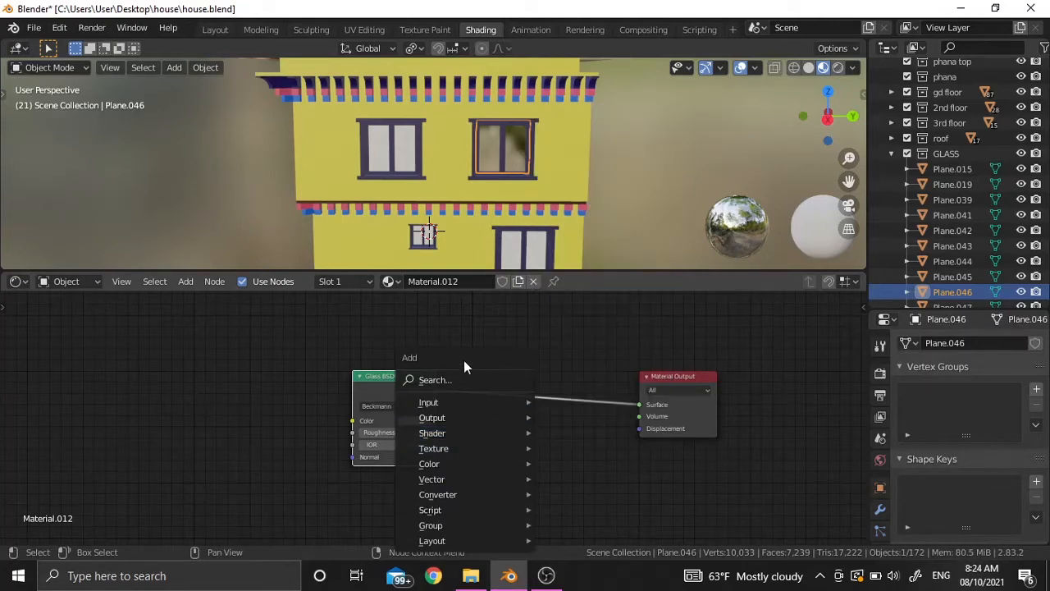
- Add a Mix Shader combining Glass BSDF and a new Transparent BSDF, feeding the Material Output
{"action": "left_click", "coordinate": [429, 402]}
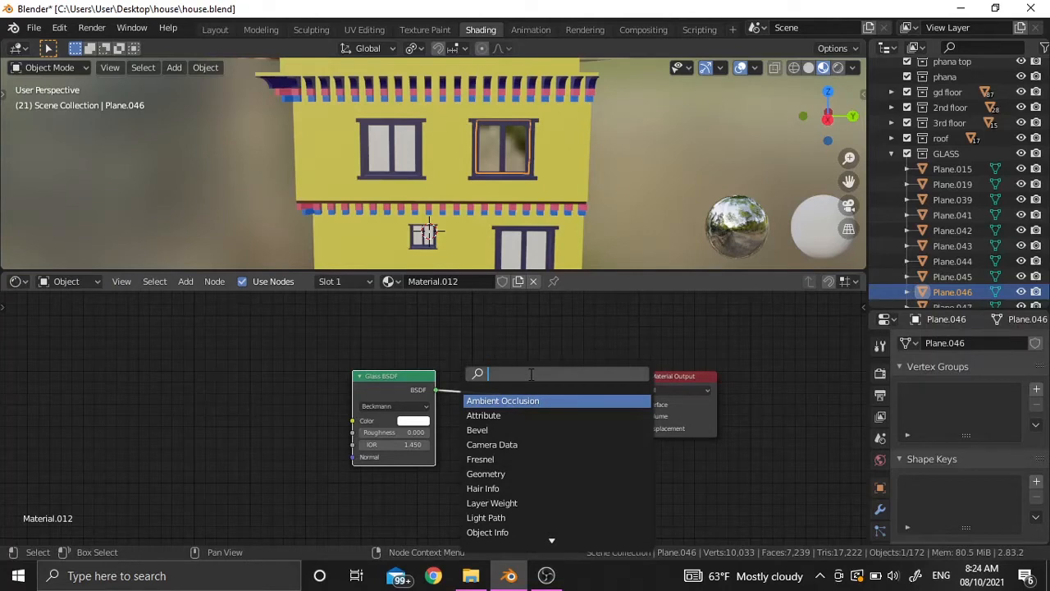
{"action": "type", "text": "mix"}
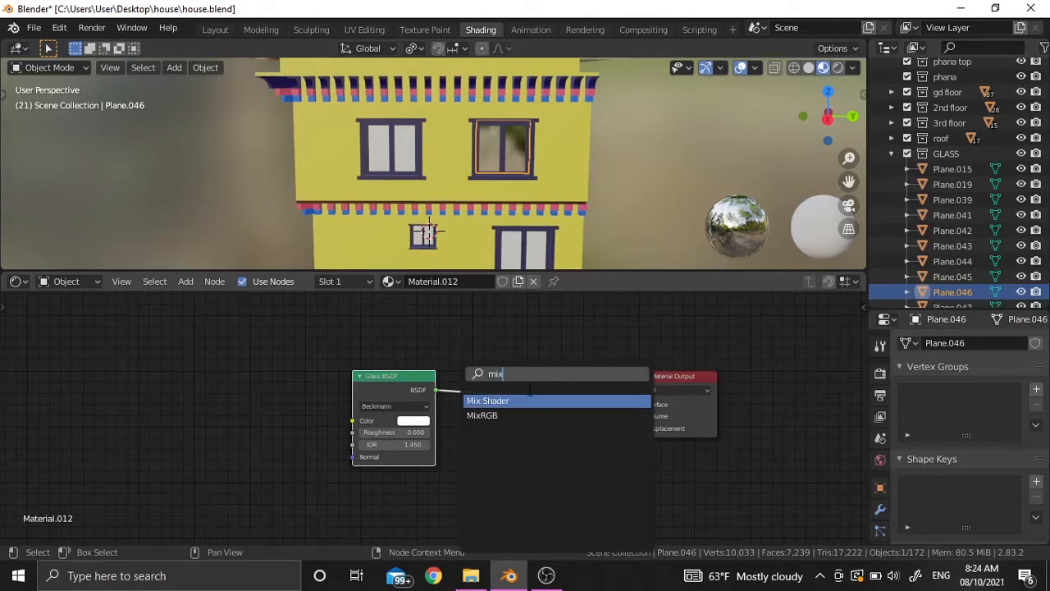
{"action": "left_click", "coordinate": [488, 401]}
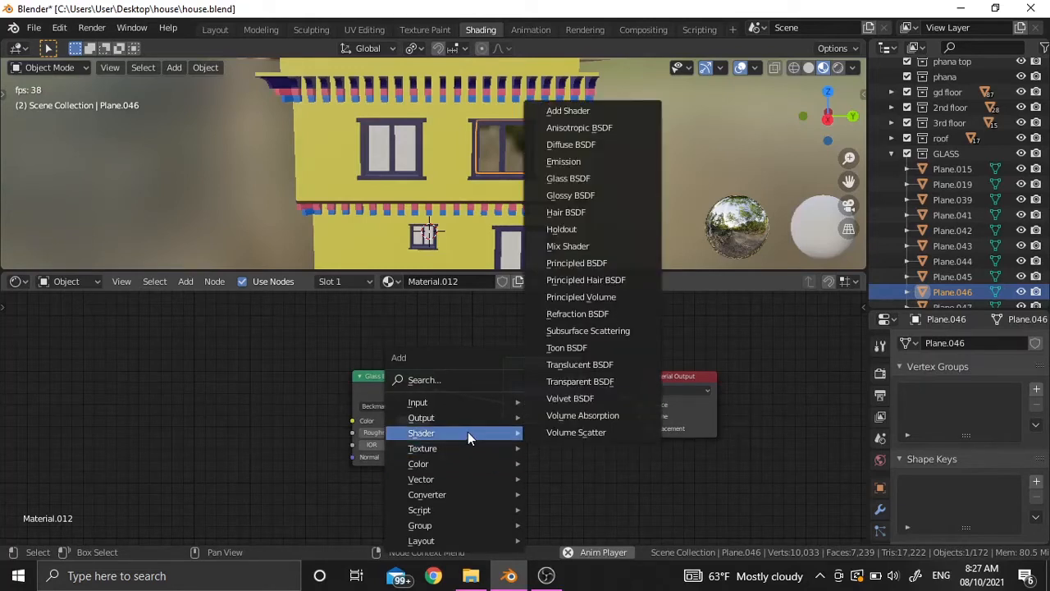
{"action": "mouse_move", "coordinate": [581, 381]}
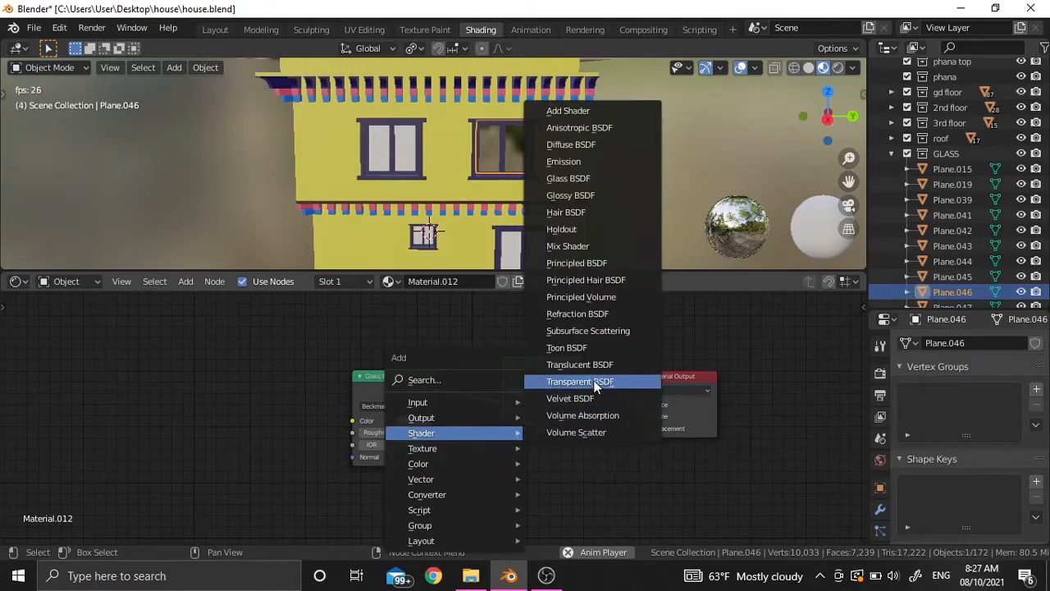
{"action": "left_click", "coordinate": [581, 381]}
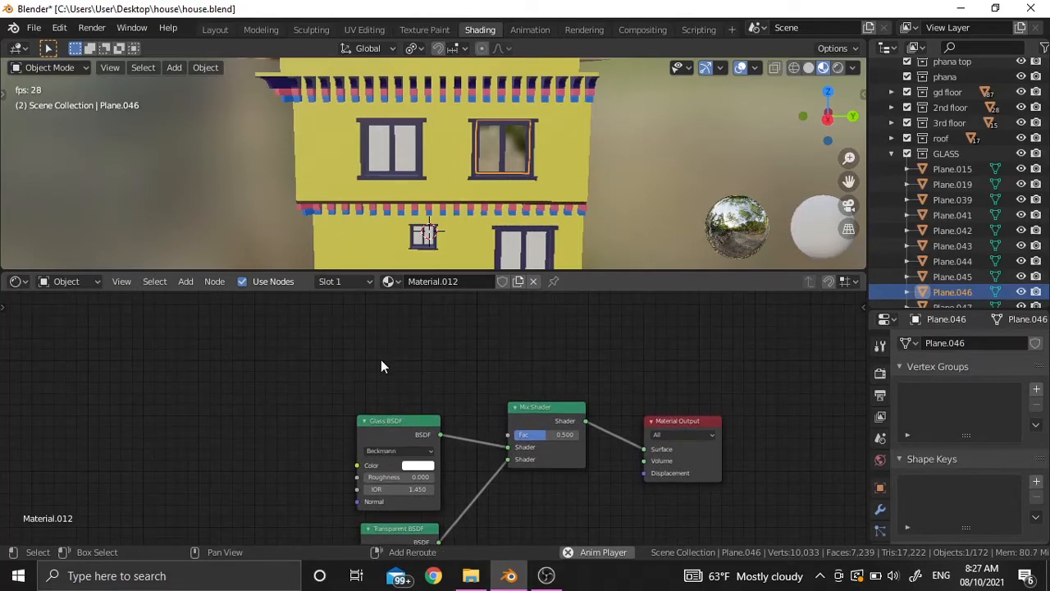
{"action": "left_click", "coordinate": [186, 282]}
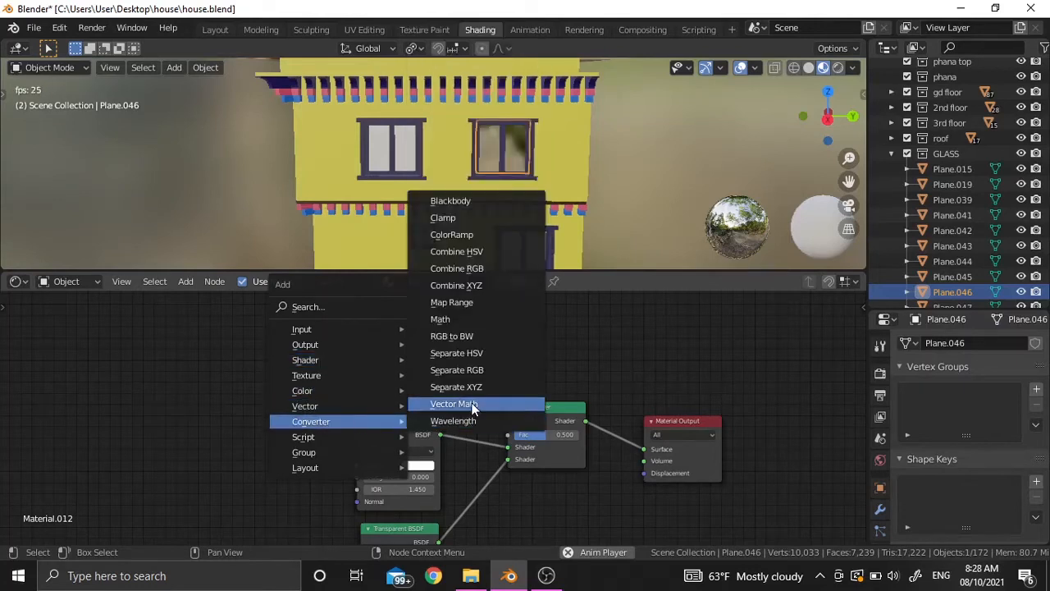
- Add Light Path and Math nodes, set the operation to Maximum, and connect it to the Mix Shader Fac
{"action": "left_click", "coordinate": [453, 404]}
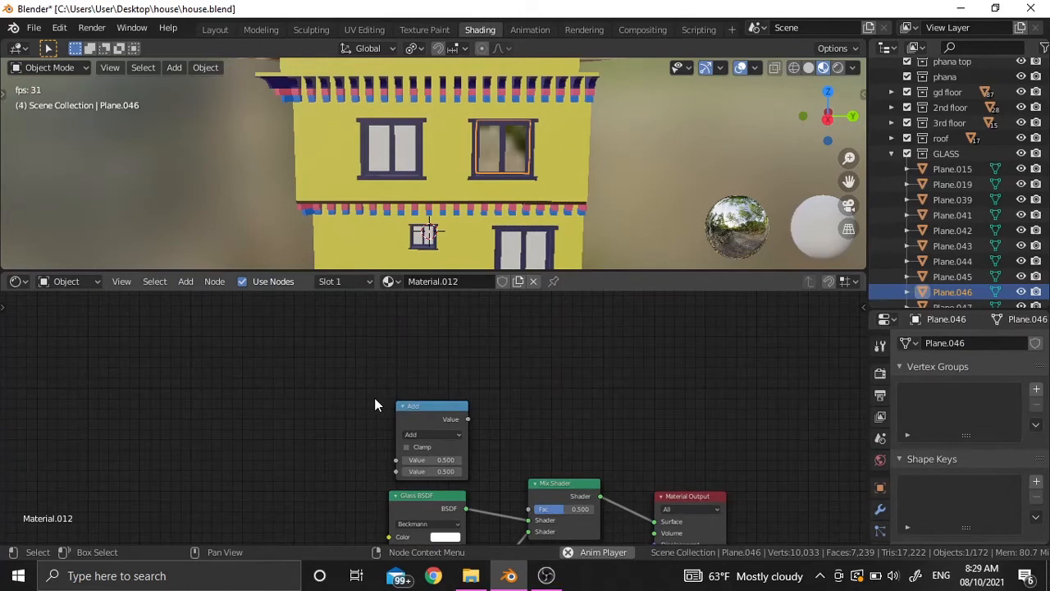
{"action": "mouse_move", "coordinate": [287, 371]}
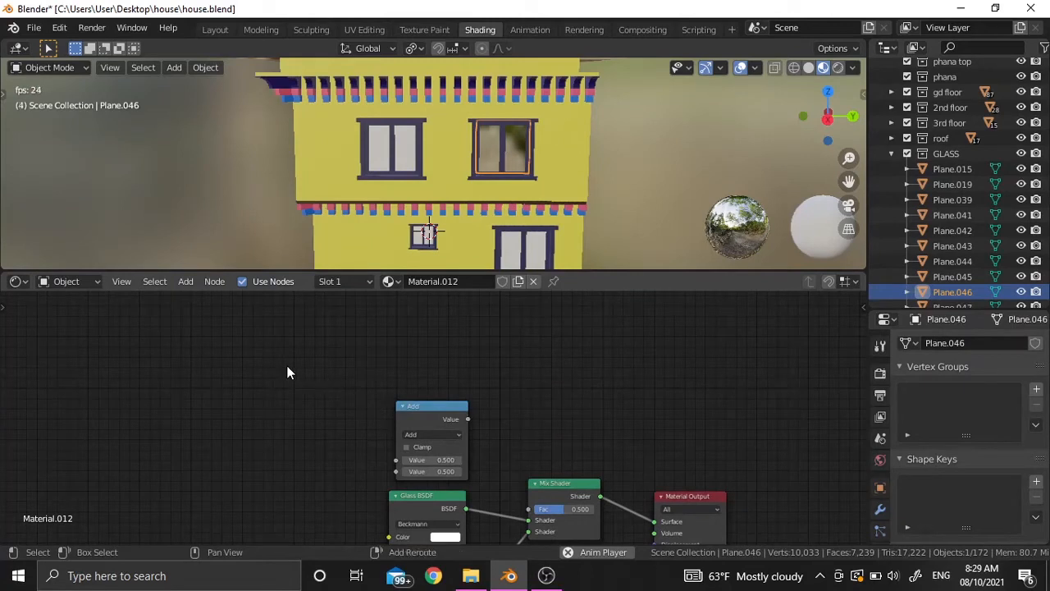
{"action": "left_click", "coordinate": [185, 283]}
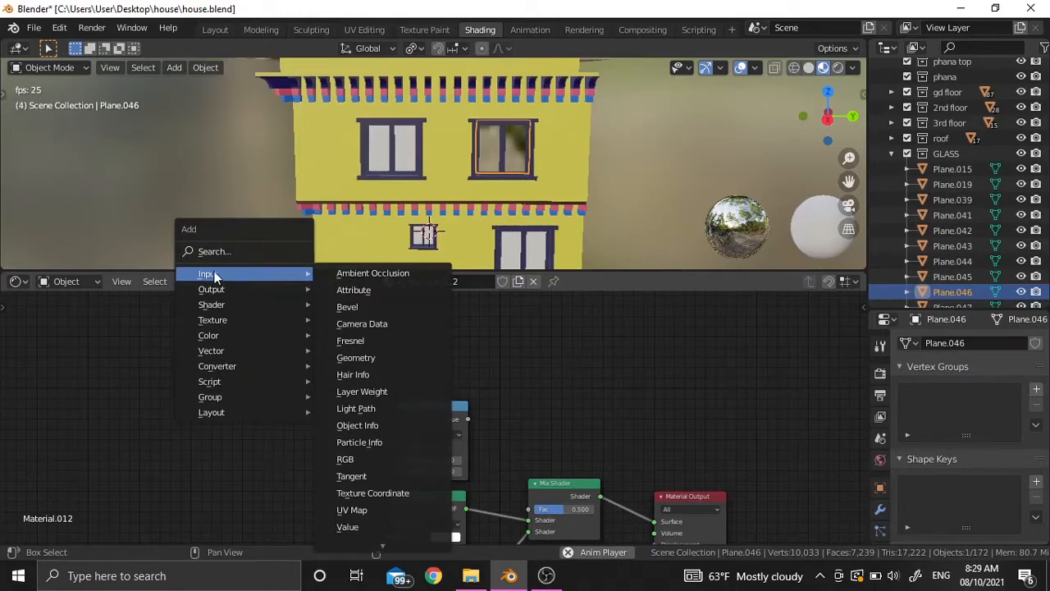
{"action": "mouse_move", "coordinate": [353, 375]}
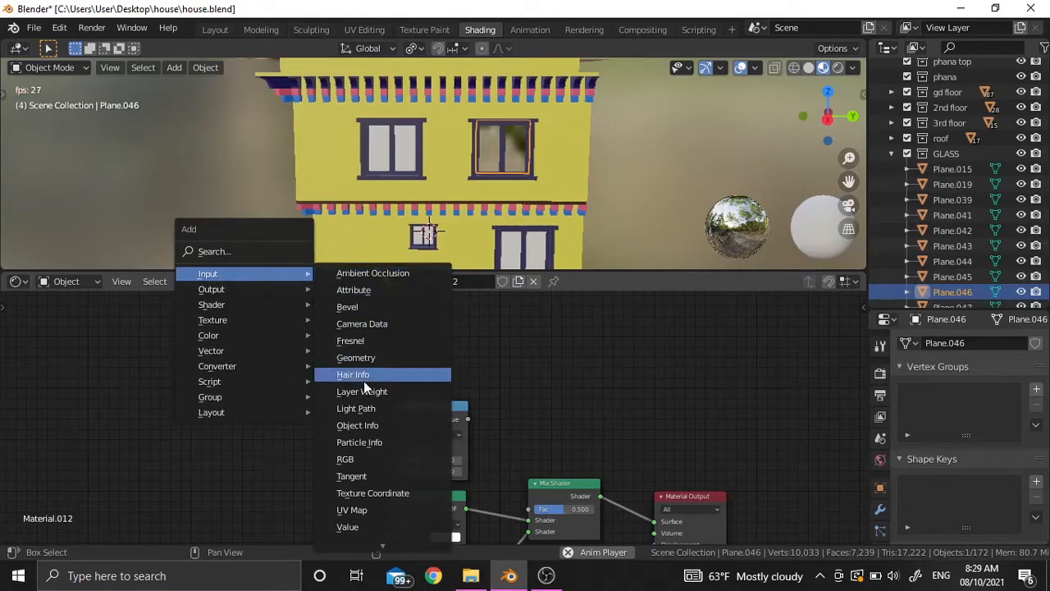
{"action": "left_click", "coordinate": [356, 407]}
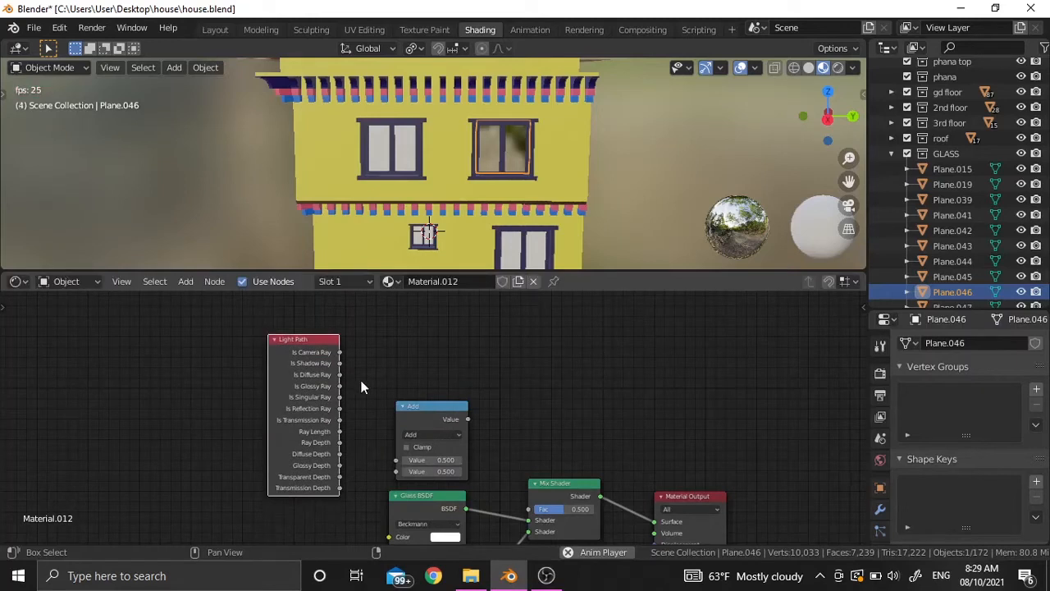
{"action": "mouse_move", "coordinate": [344, 419]}
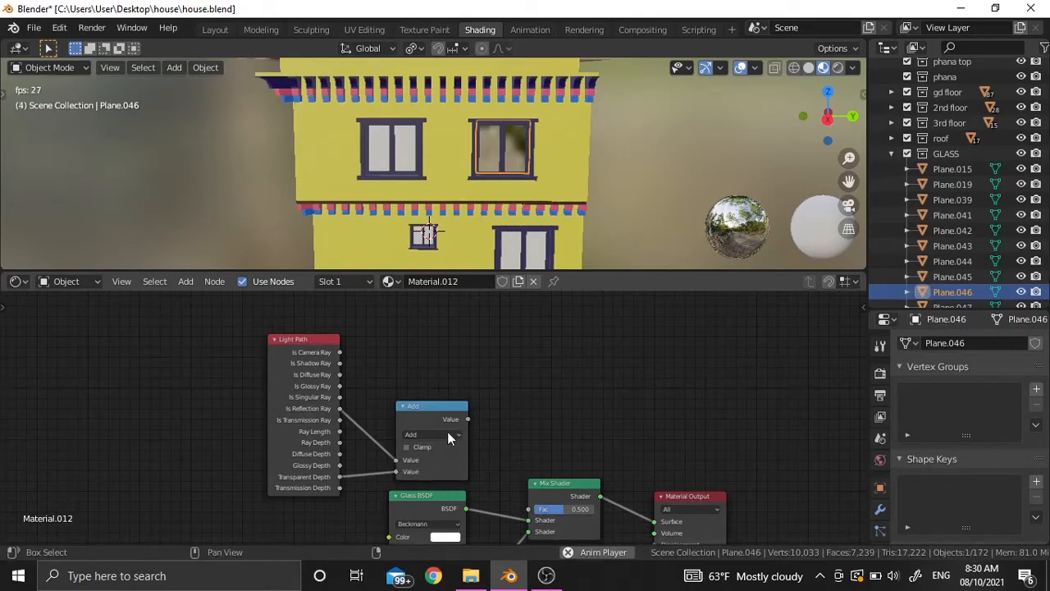
{"action": "left_click", "coordinate": [433, 433]}
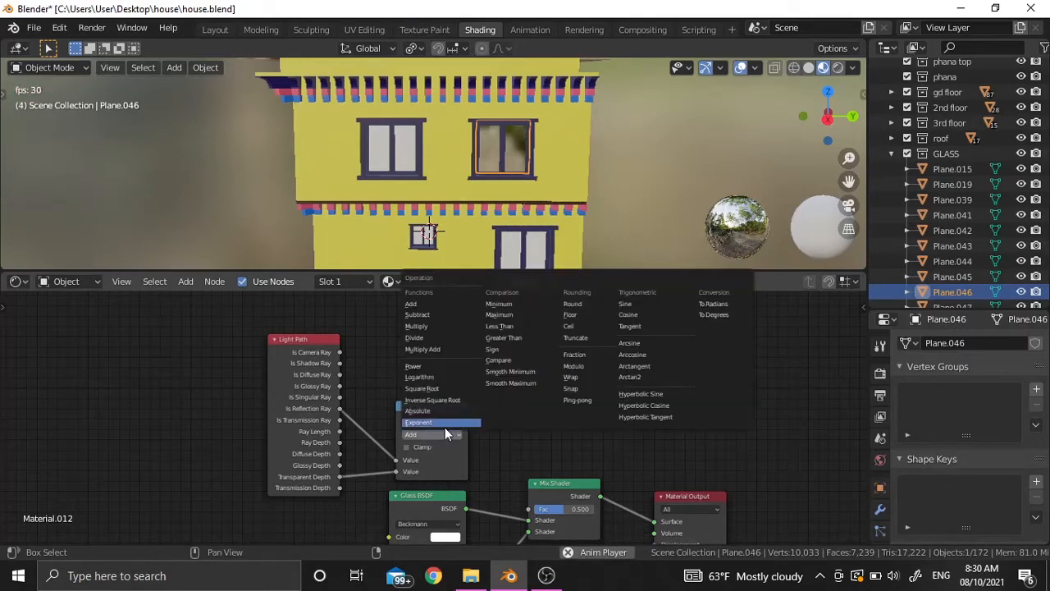
{"action": "mouse_move", "coordinate": [501, 315]}
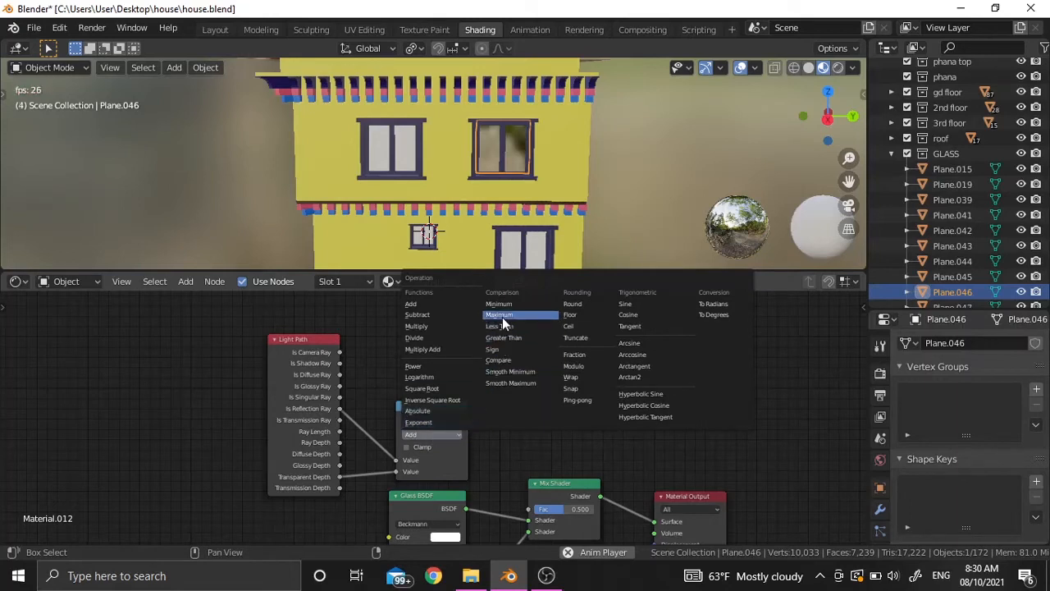
{"action": "left_click", "coordinate": [499, 315]}
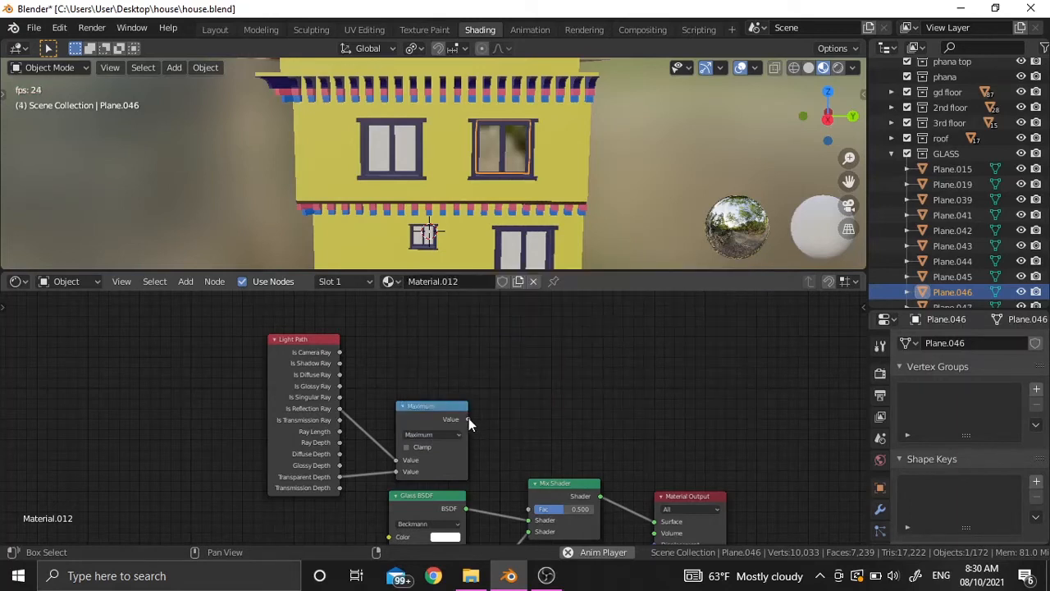
{"action": "left_click_drag", "start_coordinate": [468, 420], "coordinate": [515, 499]}
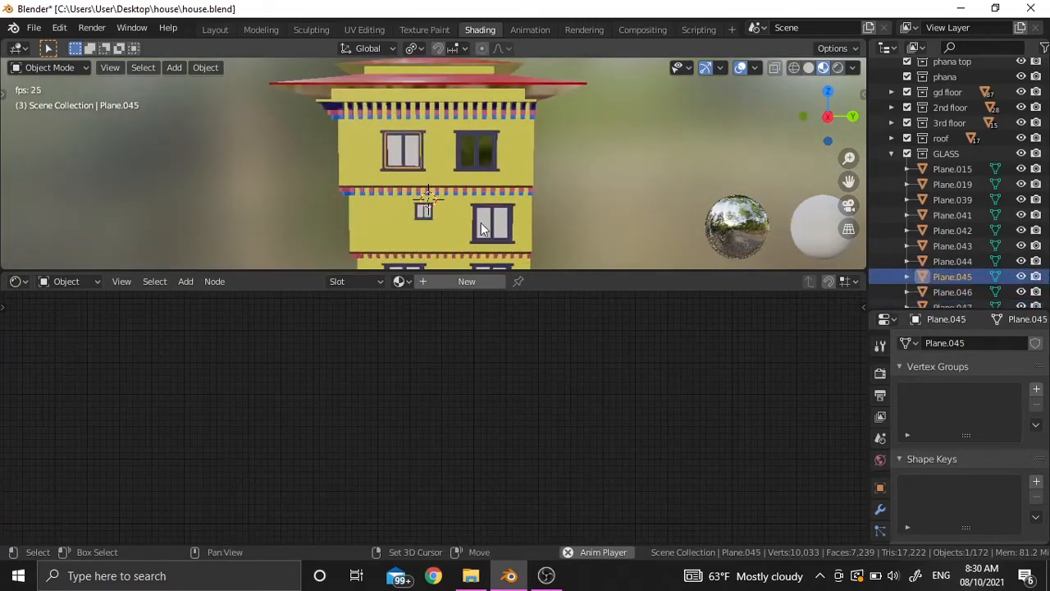
- Select another window glass plane without material, orbiting the house to reach it
{"action": "left_click", "coordinate": [423, 210]}
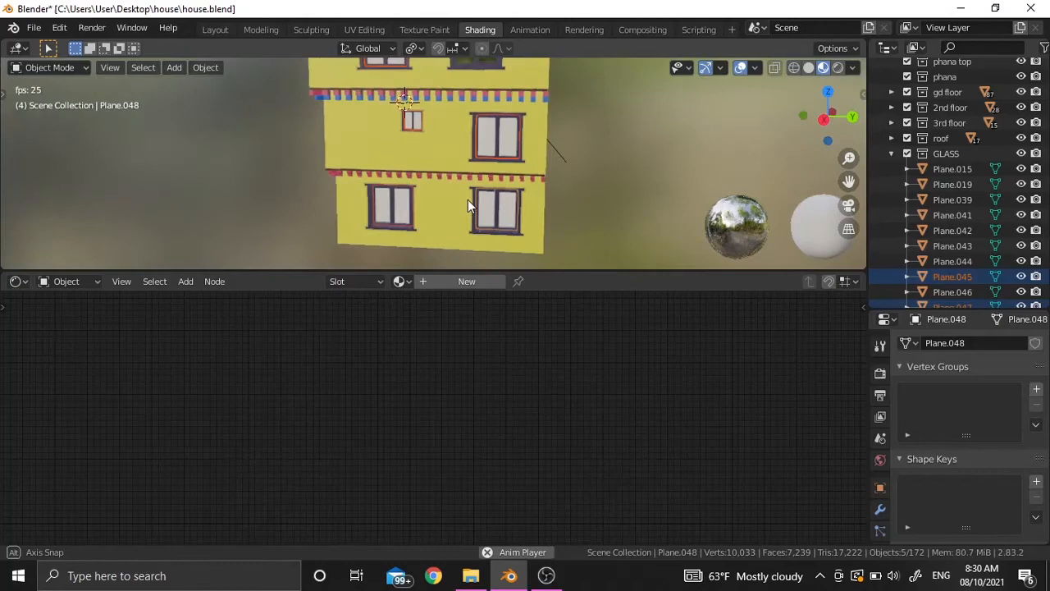
{"action": "left_click_drag", "start_coordinate": [473, 205], "coordinate": [501, 180]}
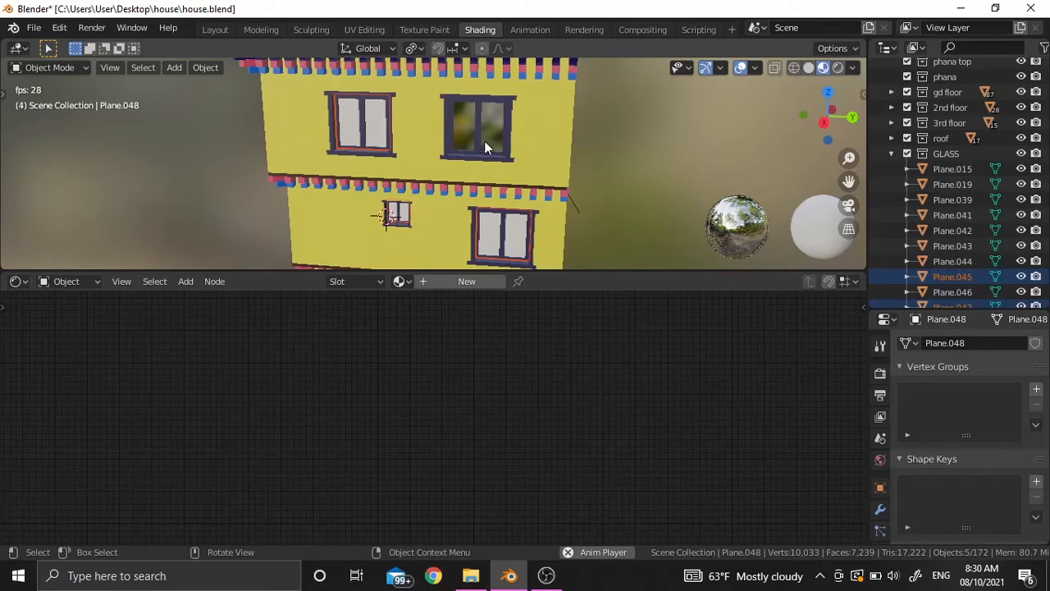
{"action": "mouse_move", "coordinate": [486, 134]}
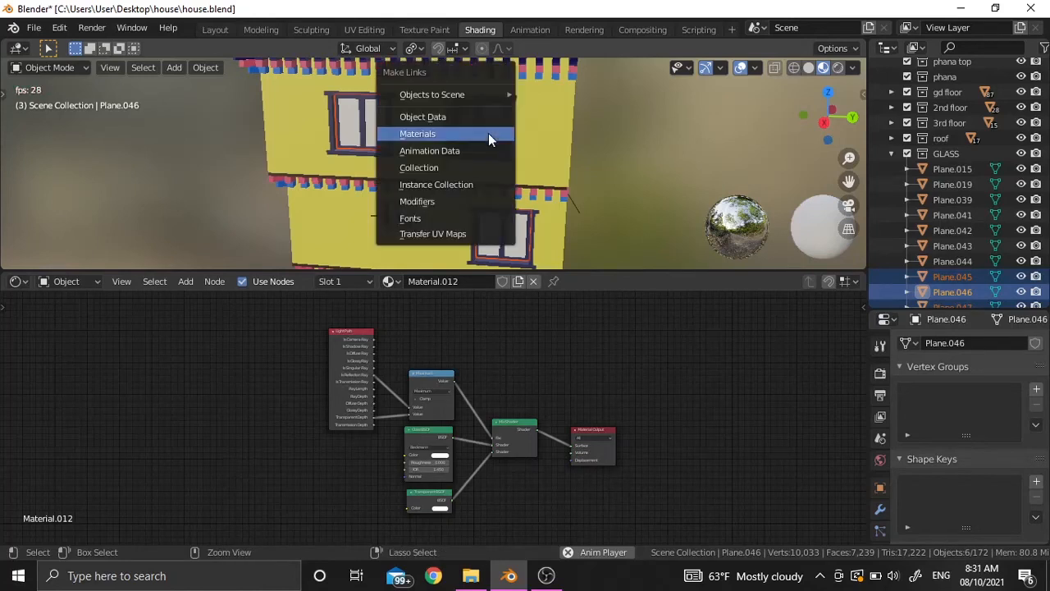
- Link Material.012 to the other selected window planes with Link Materials (Ctrl+L)
{"action": "left_click", "coordinate": [417, 133]}
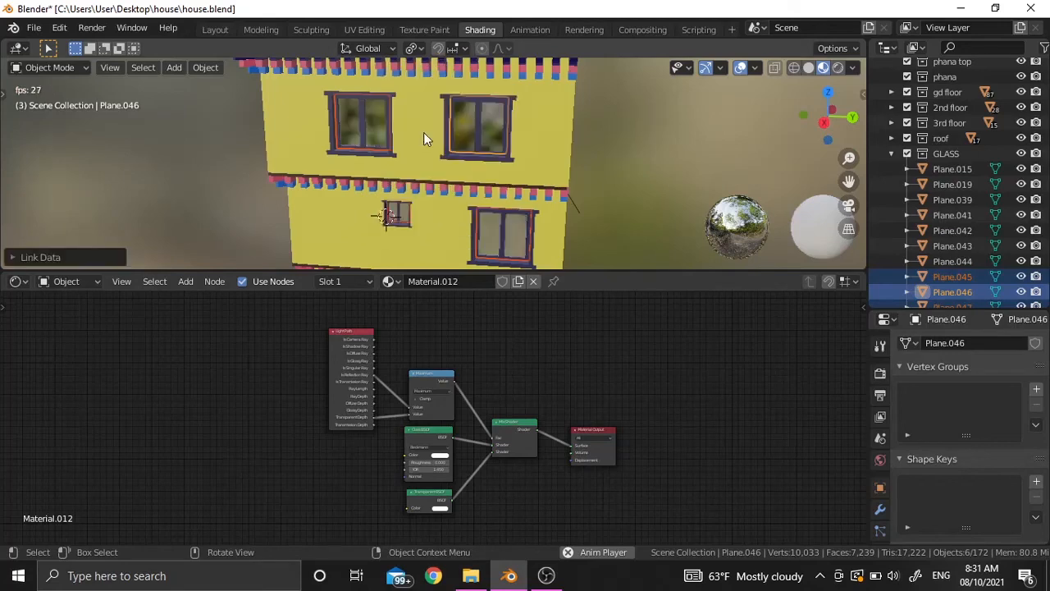